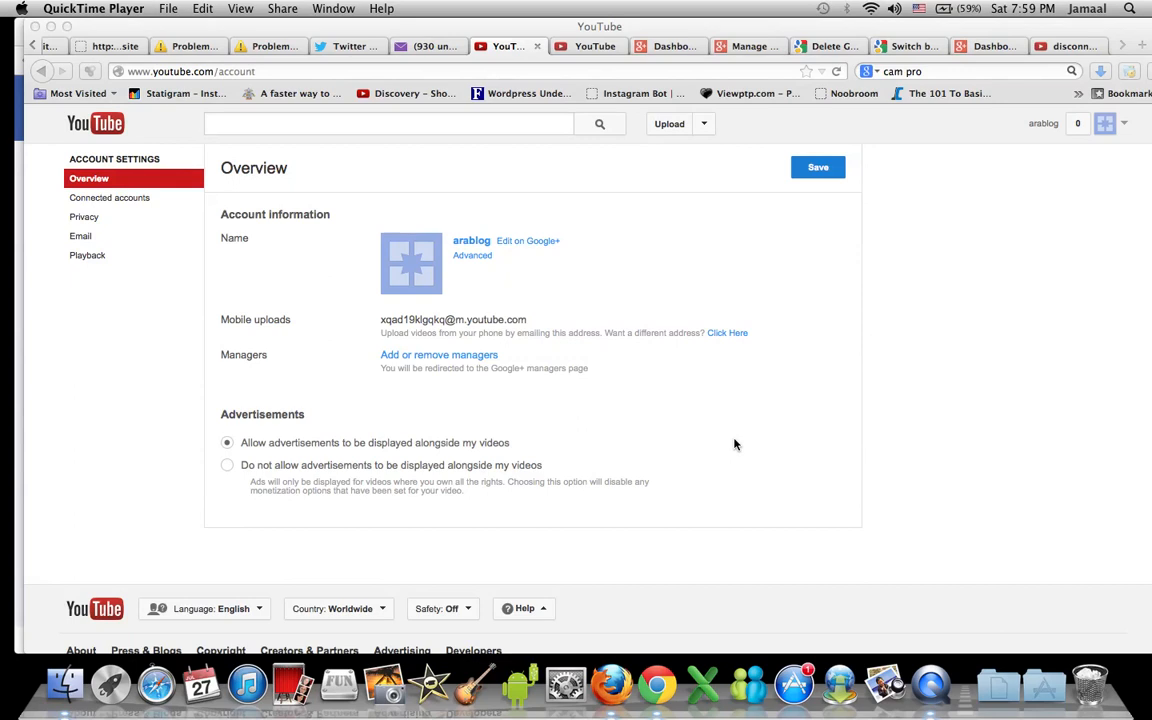
pyautogui.moveTo(1044, 233)
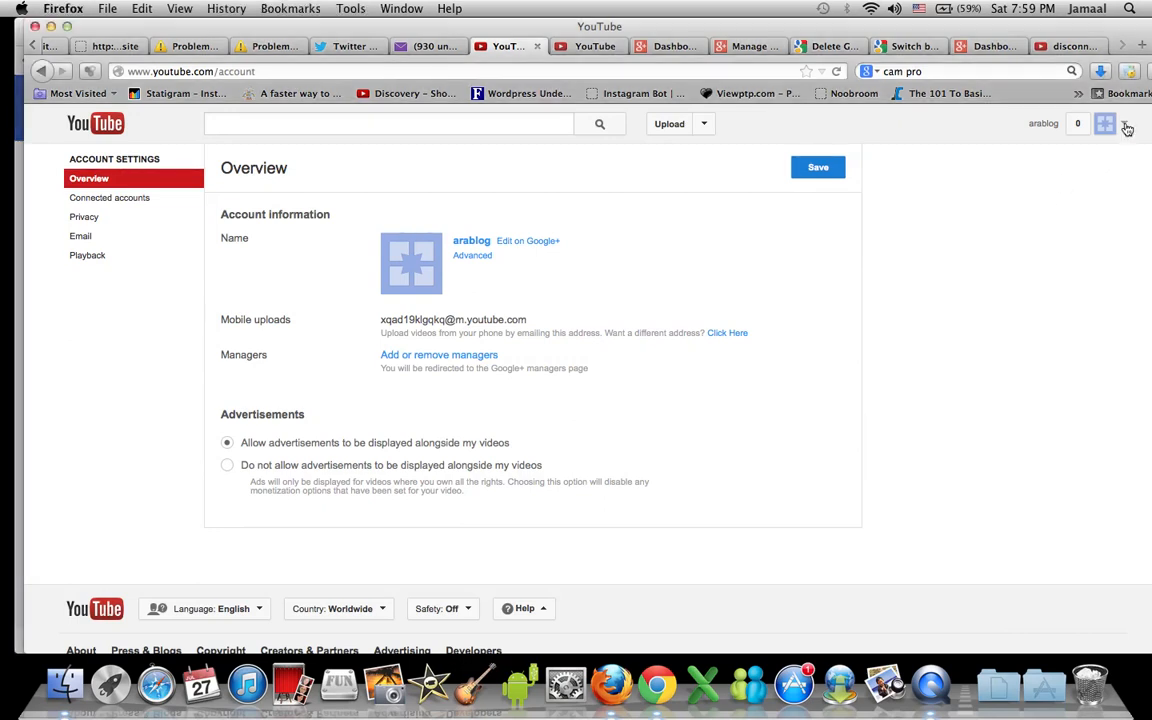
# Open the account menu and its Switch account list, then keep arablog as the active channel.
pyautogui.click(1129, 132)
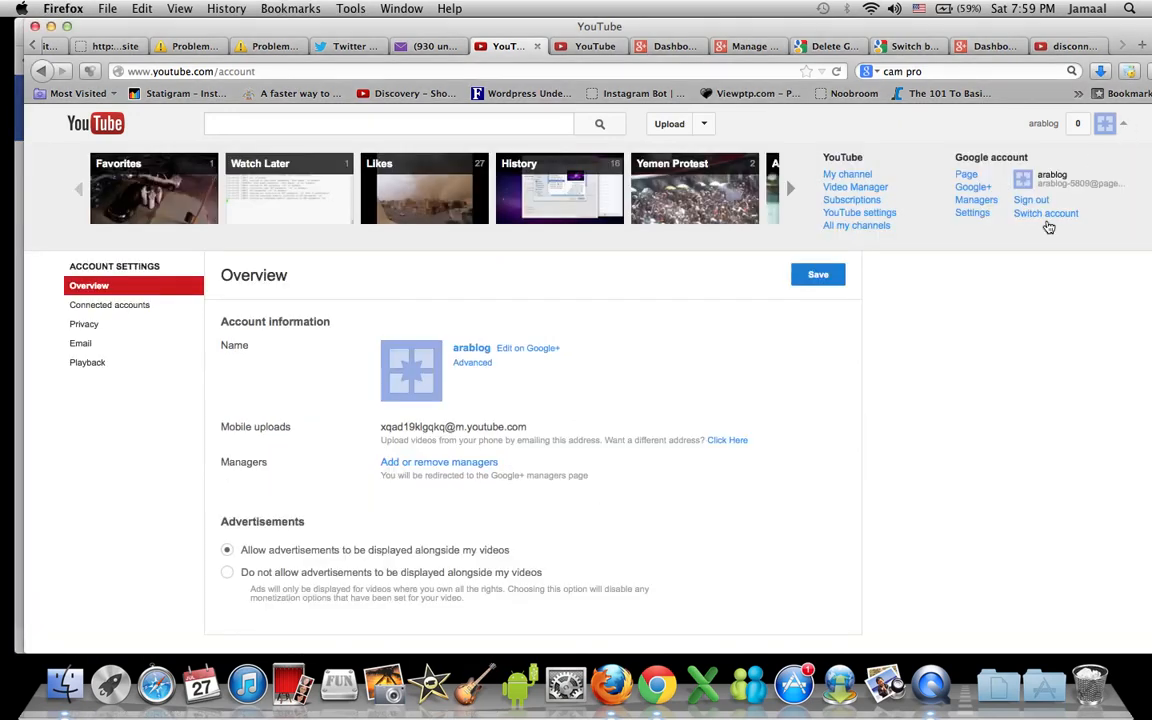
pyautogui.moveTo(1039, 219)
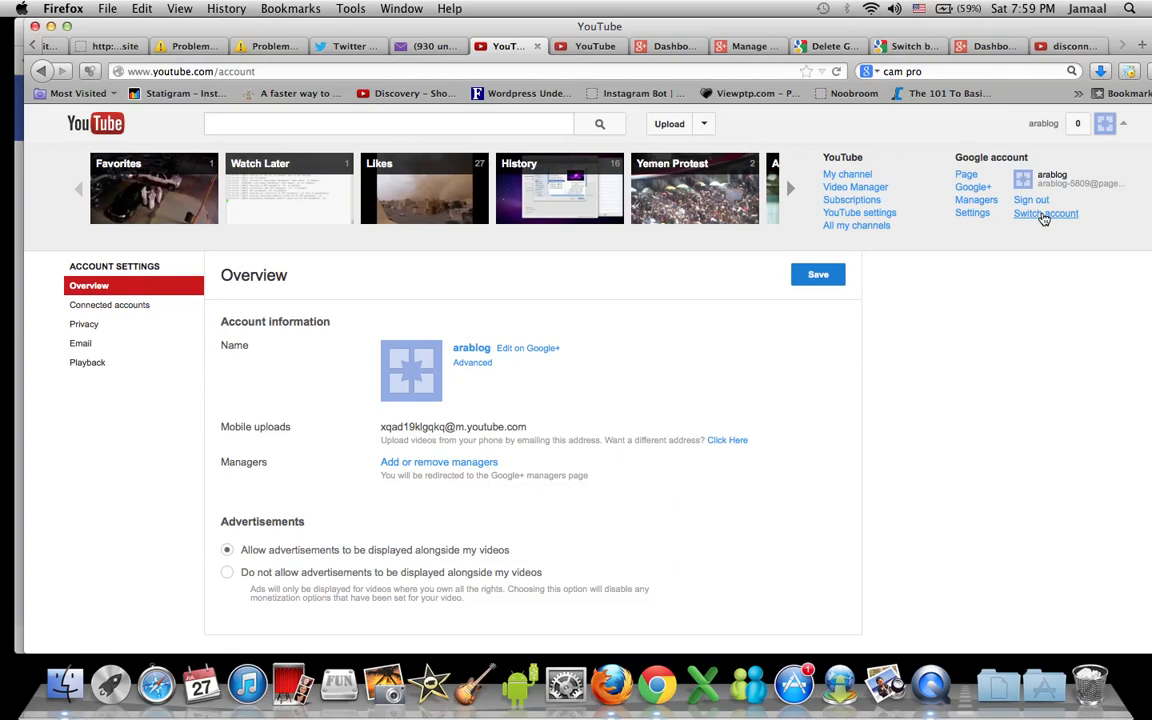
pyautogui.click(1042, 213)
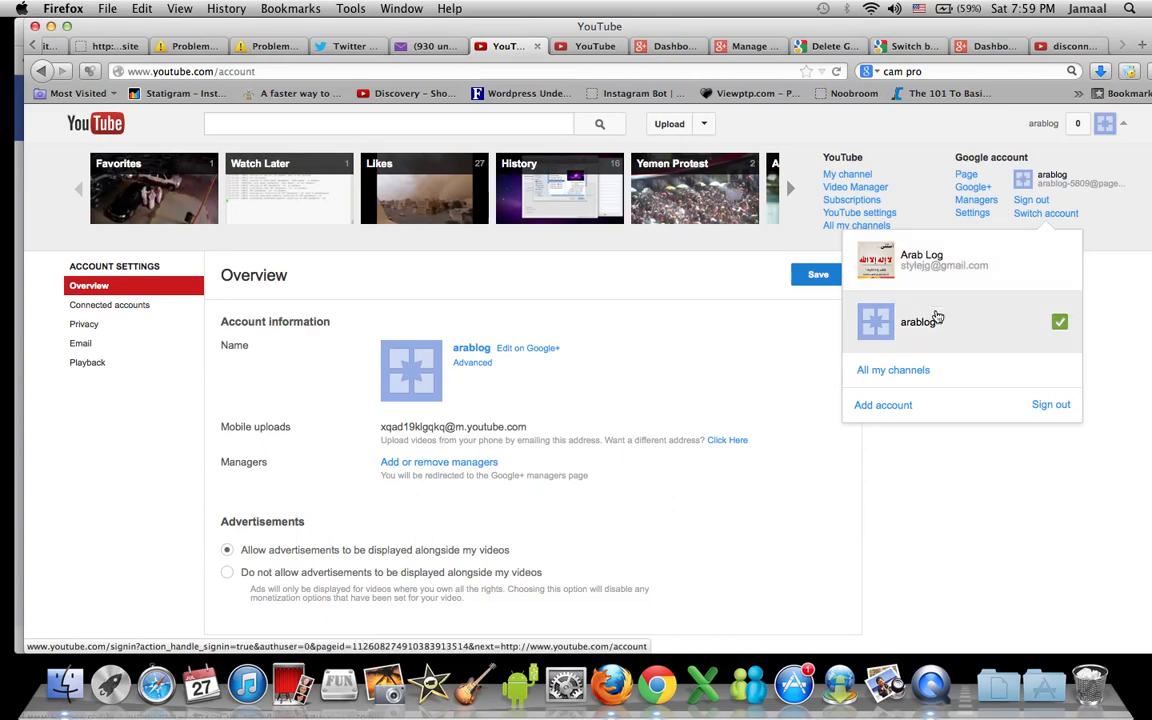
pyautogui.moveTo(927, 340)
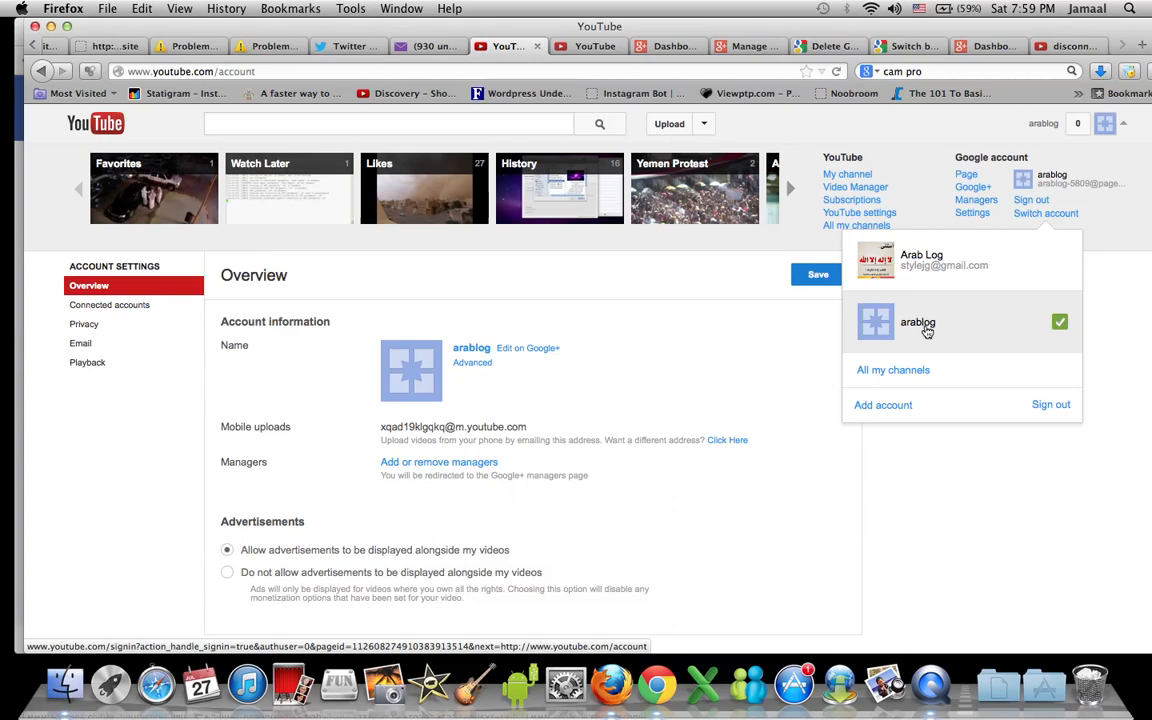
pyautogui.click(965, 481)
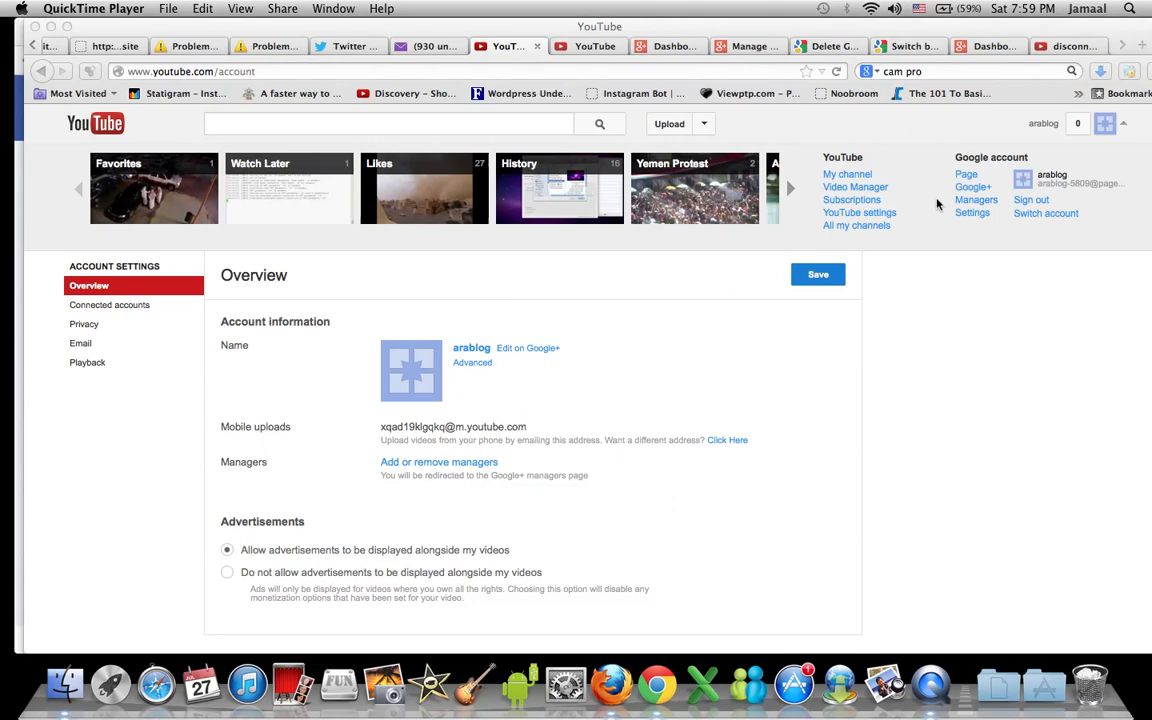
pyautogui.moveTo(830, 213)
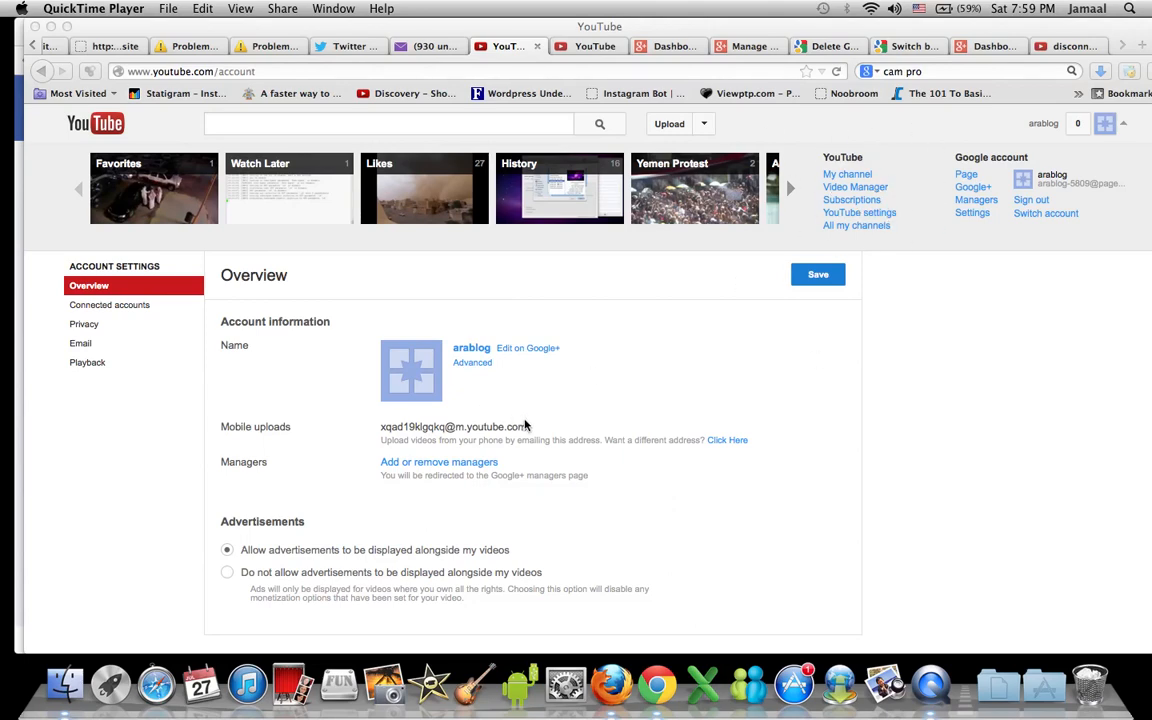
pyautogui.moveTo(1024, 398)
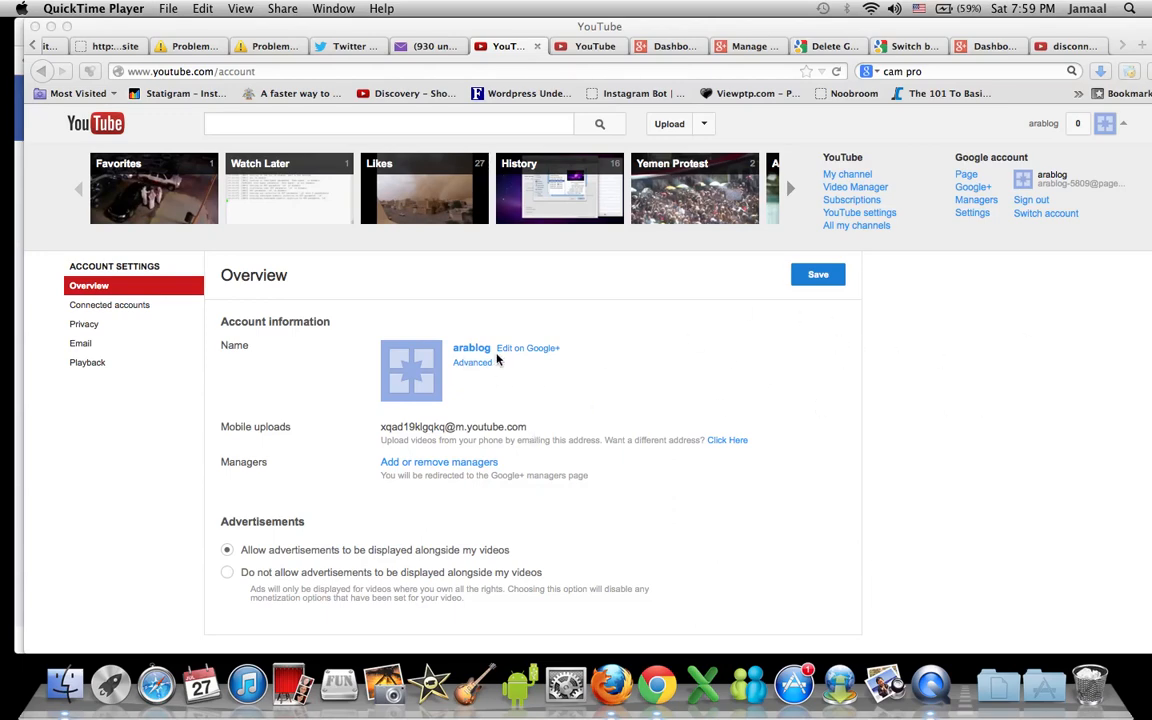
pyautogui.moveTo(559, 263)
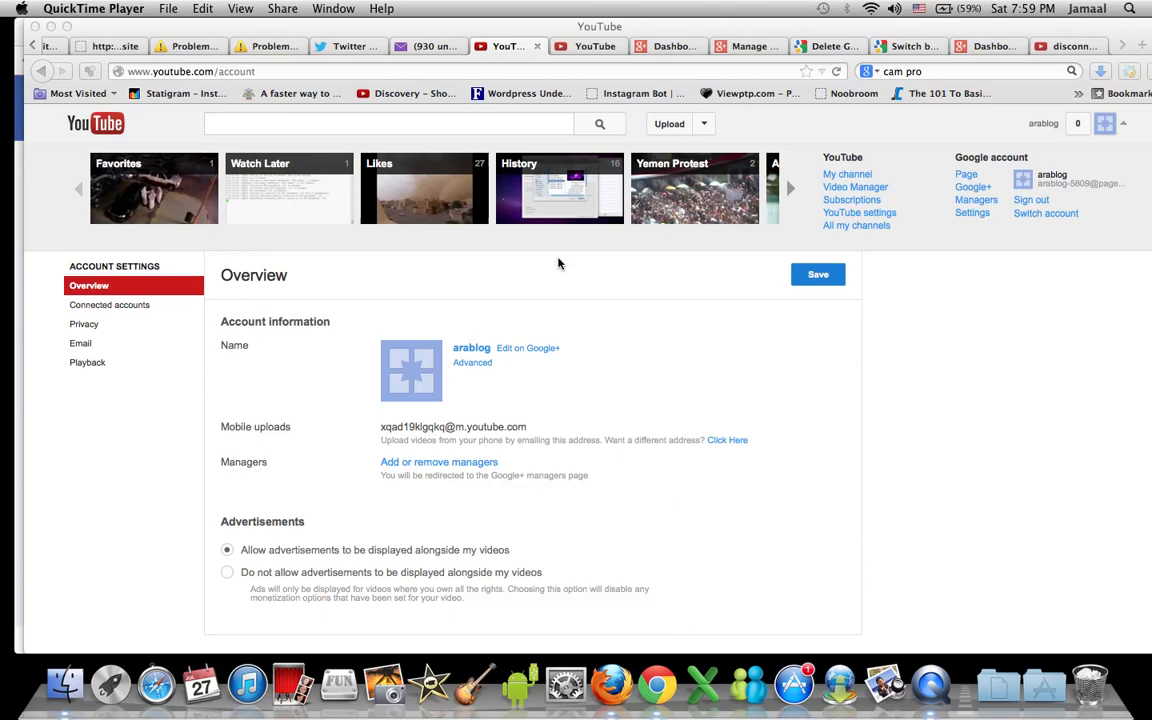
pyautogui.moveTo(510, 377)
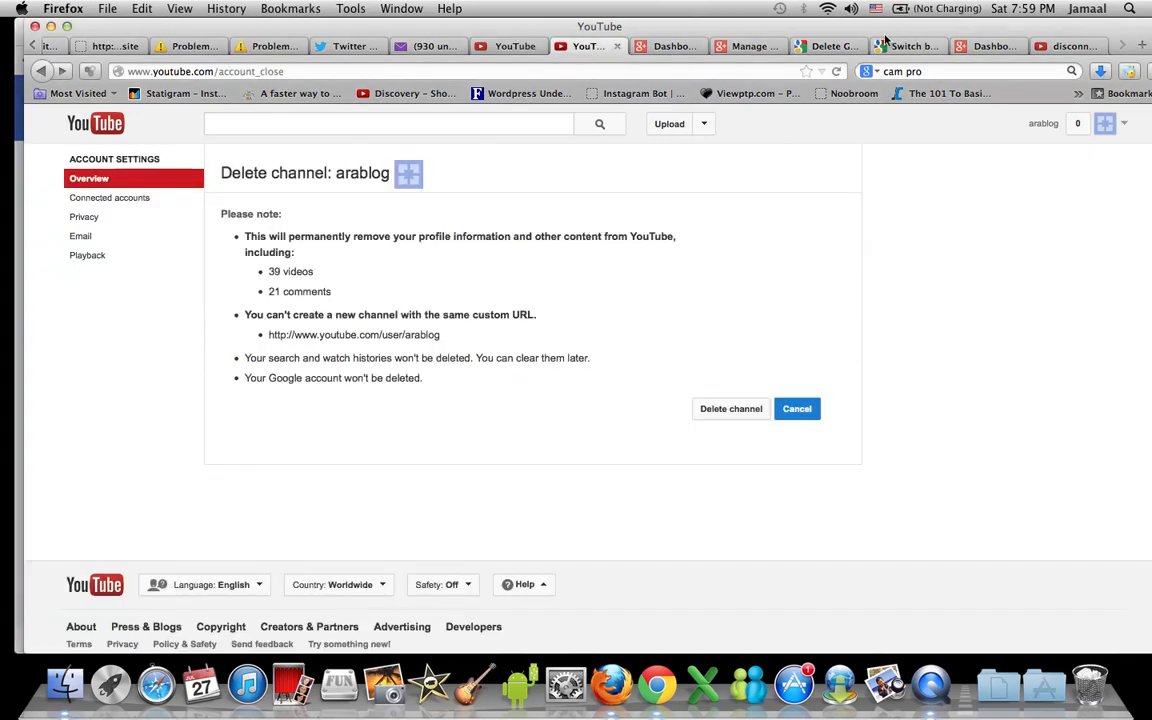
# View the Google+ disconnection tutorial, then the 'Switch back to a YouTube username' help article.
pyautogui.click(1065, 46)
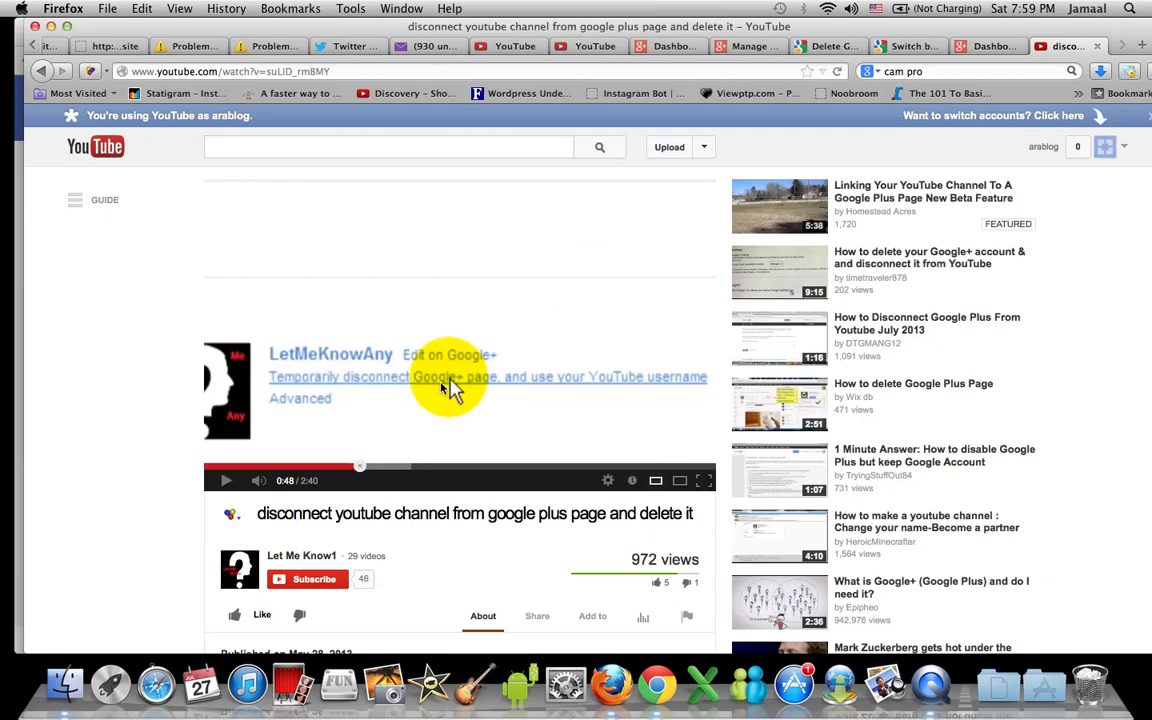
pyautogui.moveTo(666, 384)
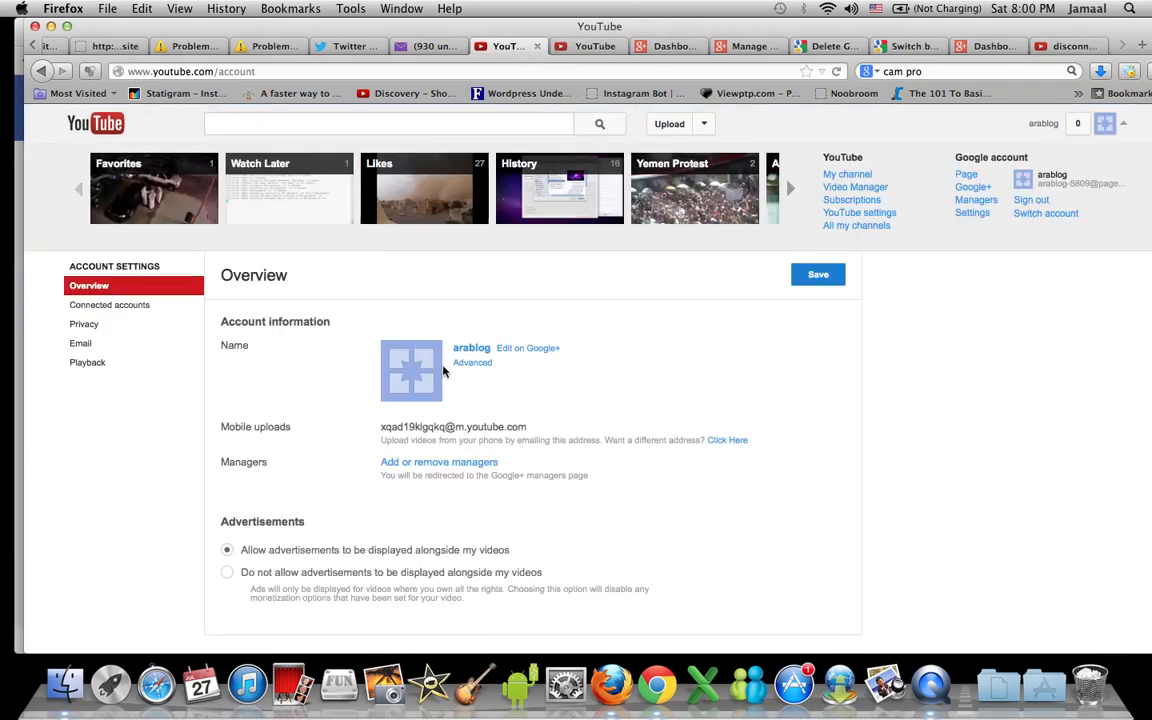
pyautogui.moveTo(518, 371)
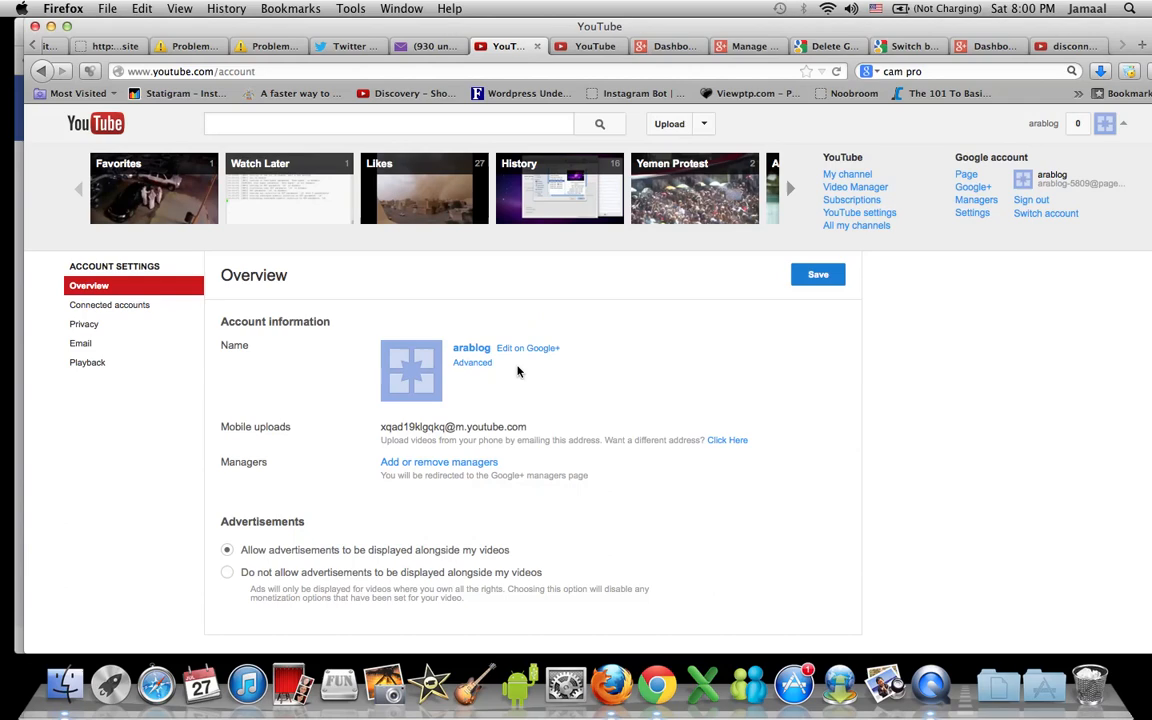
pyautogui.moveTo(536, 384)
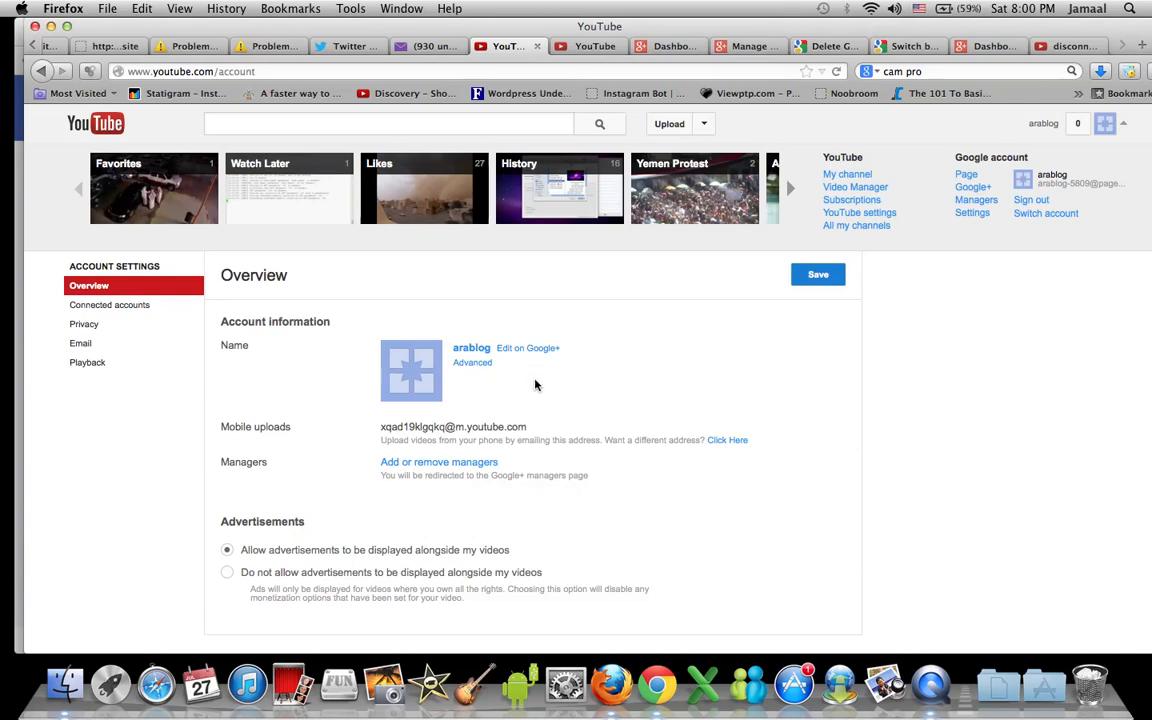
pyautogui.moveTo(817, 478)
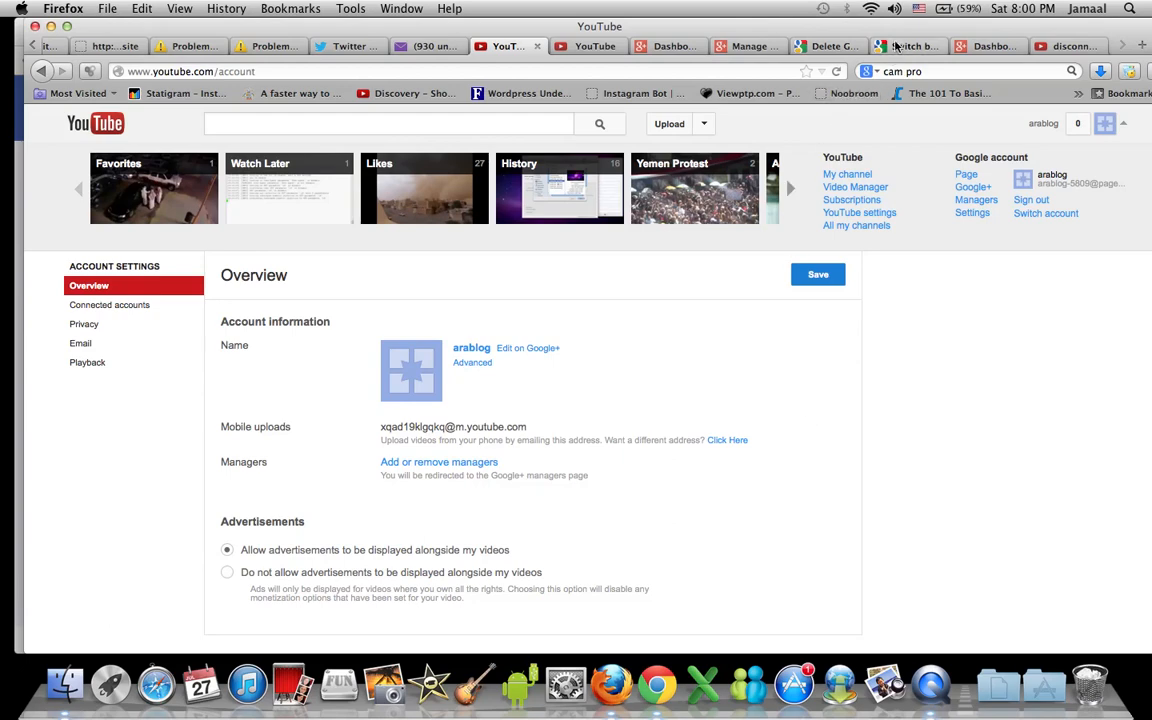
pyautogui.click(920, 46)
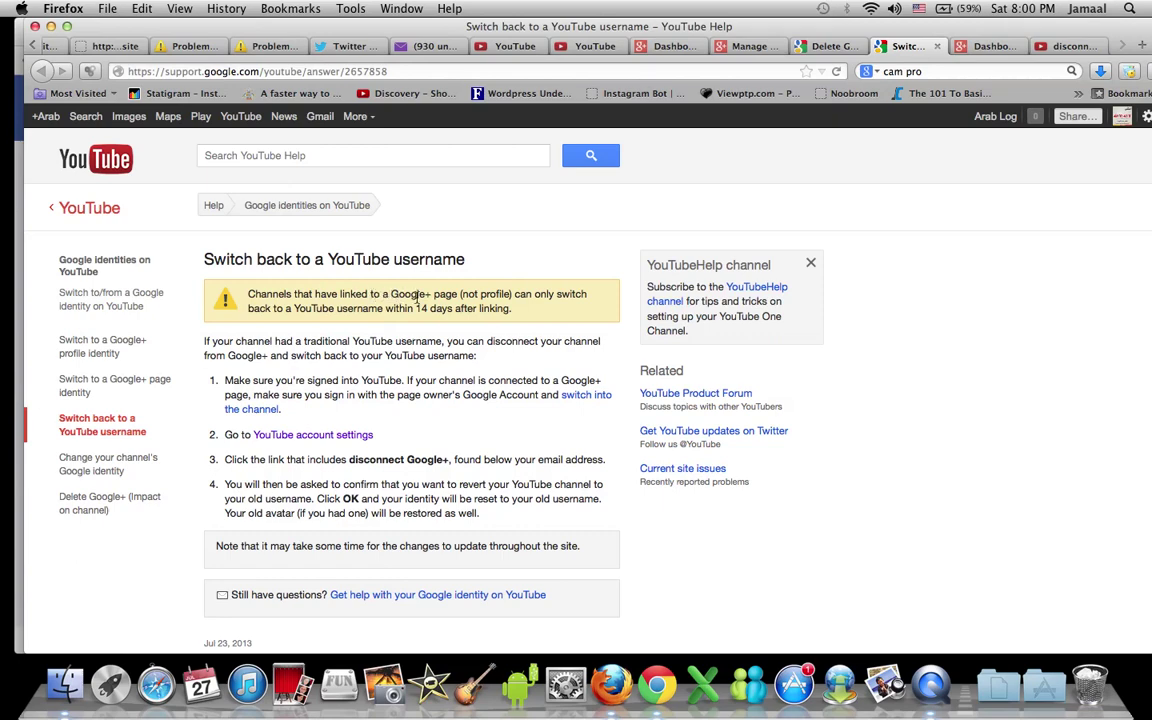
pyautogui.moveTo(323, 308)
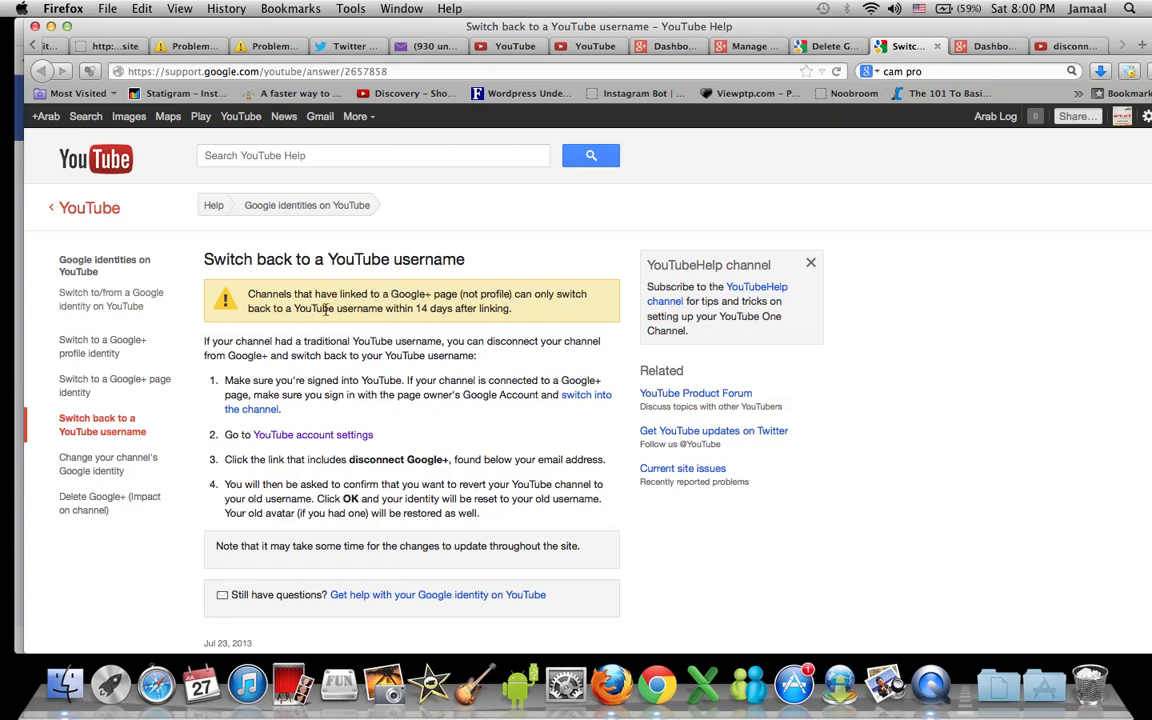
pyautogui.moveTo(445, 318)
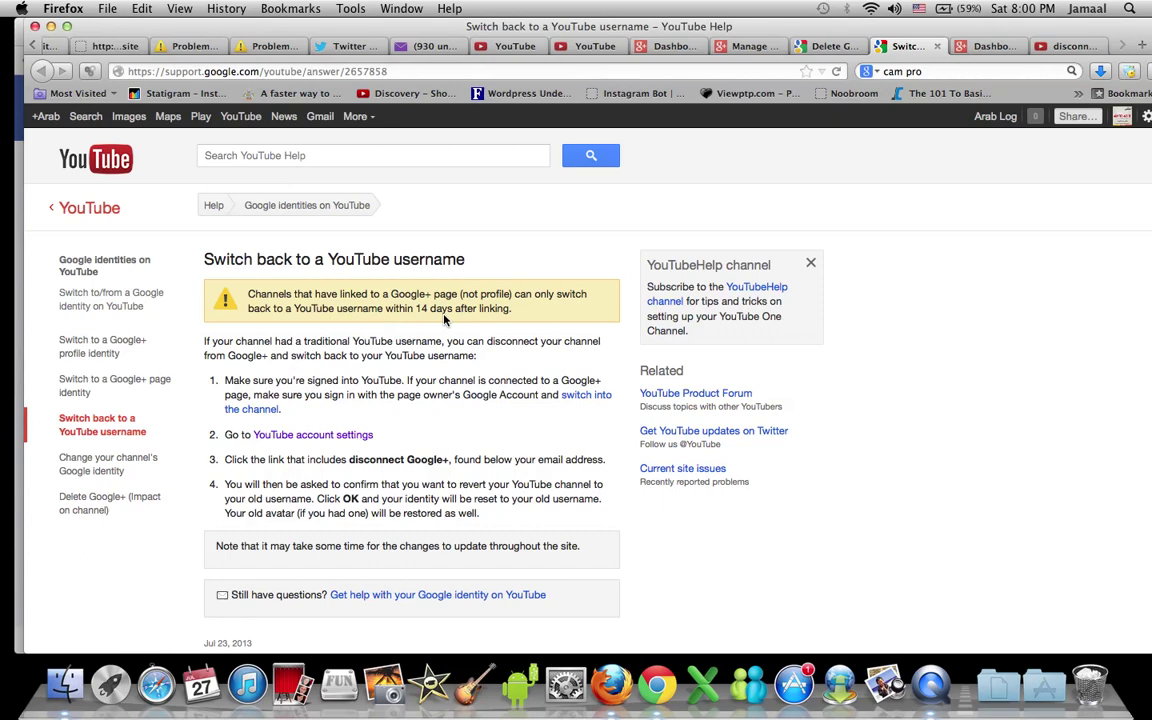
# Return to the YouTube account settings overview tab for arablog.
pyautogui.click(495, 46)
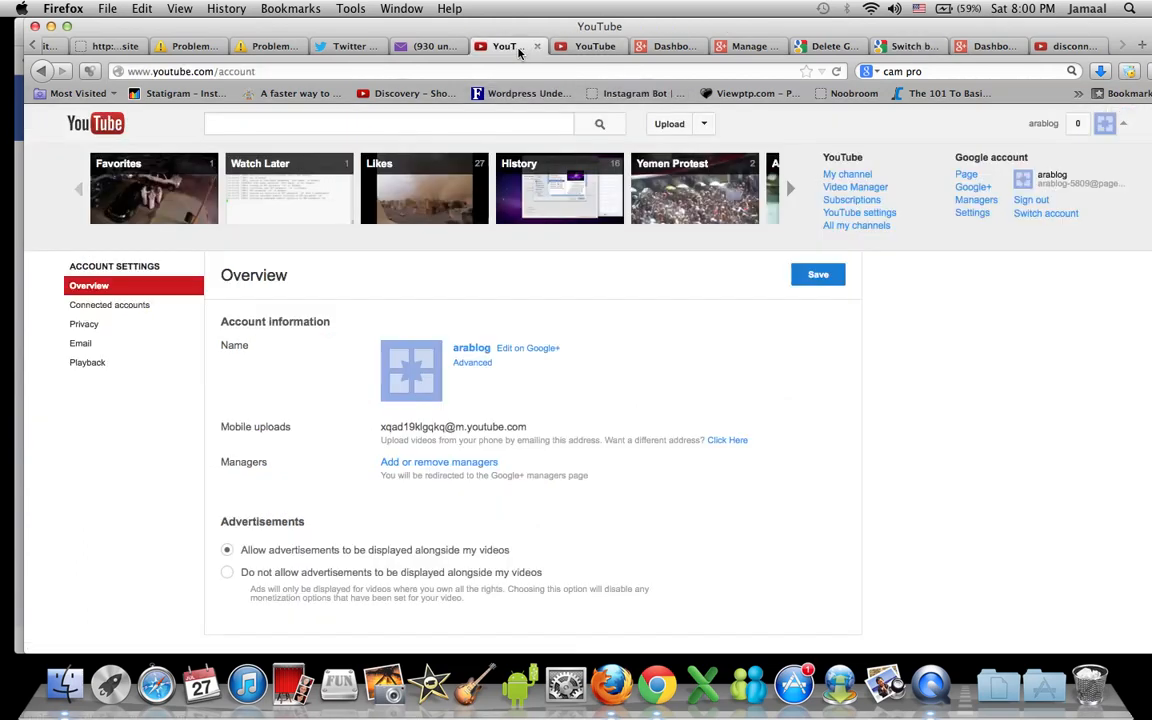
pyautogui.moveTo(482, 392)
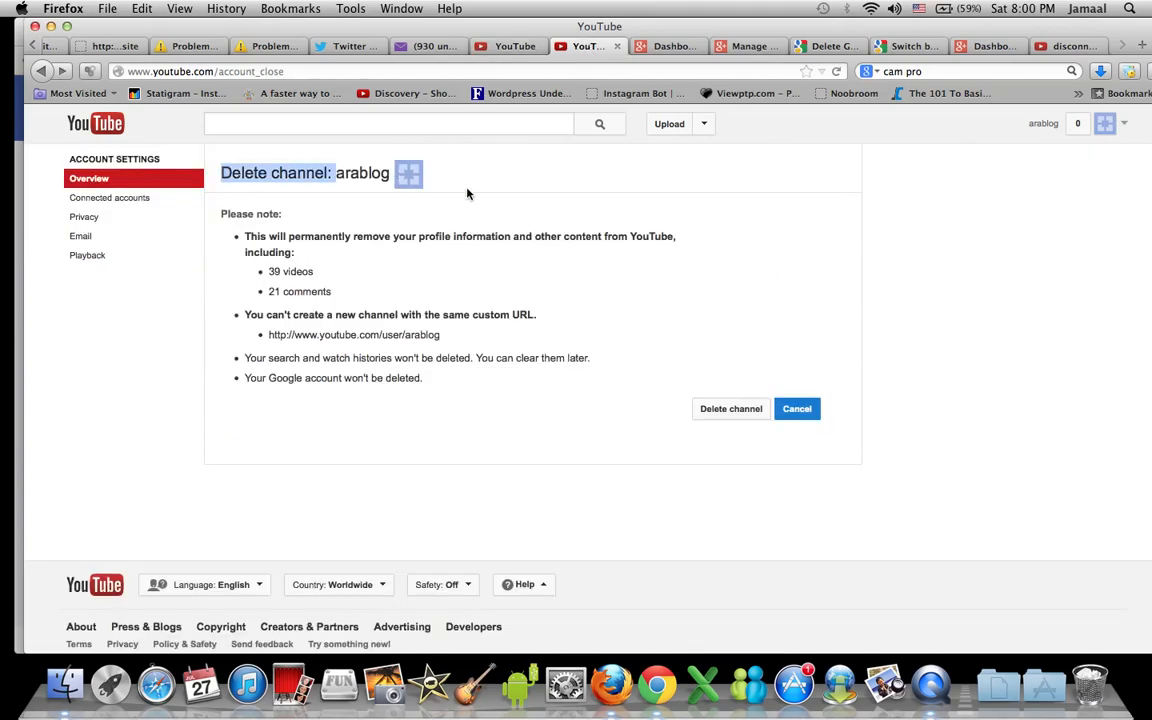
# Expand the account header to show the channels on this account.
pyautogui.click(1104, 124)
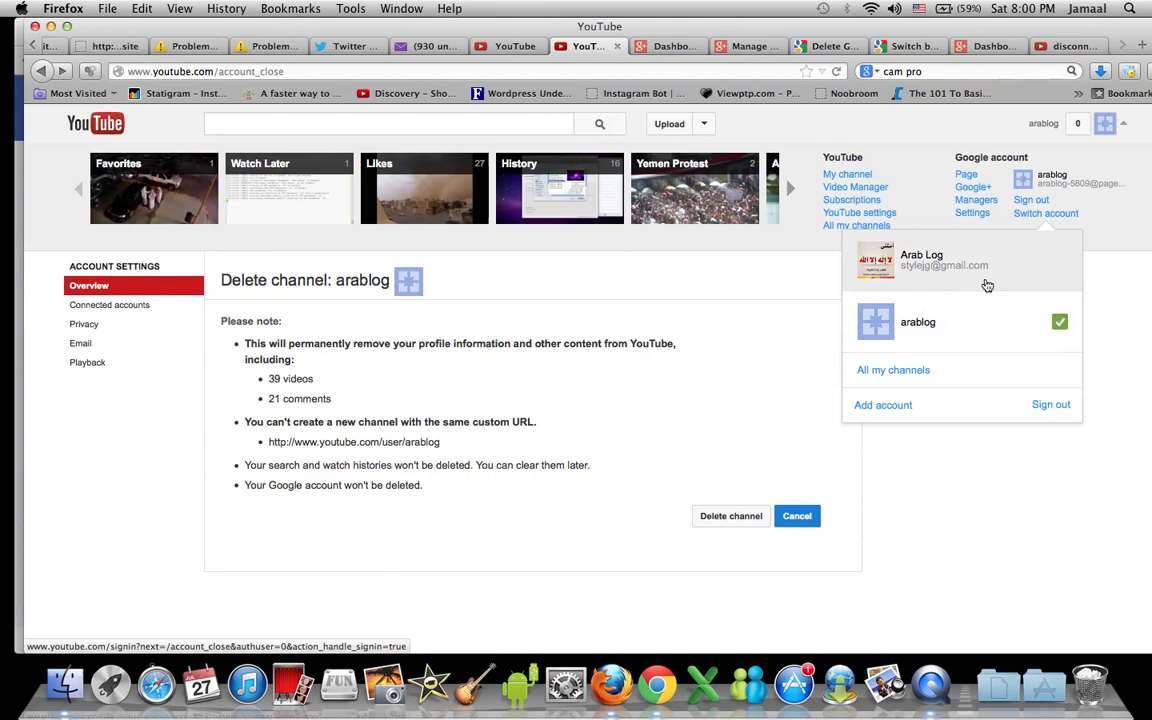
# Open Switch account to list the Arab Log and arablog channels.
pyautogui.click(987, 295)
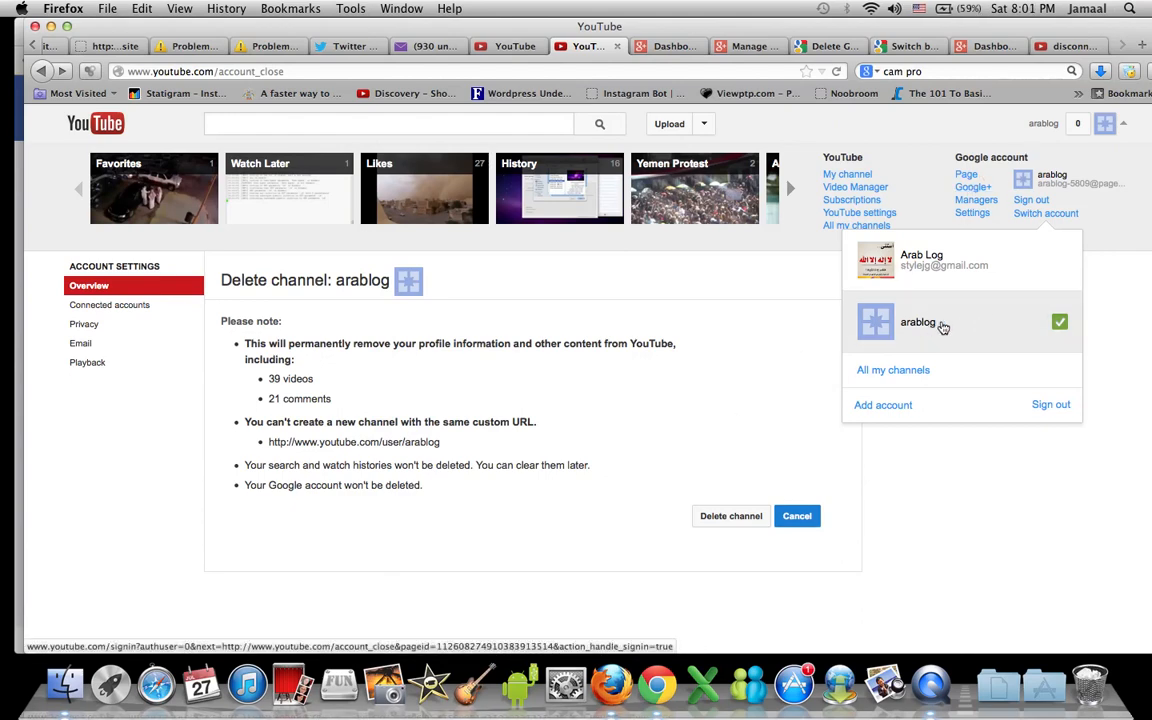
pyautogui.moveTo(935, 340)
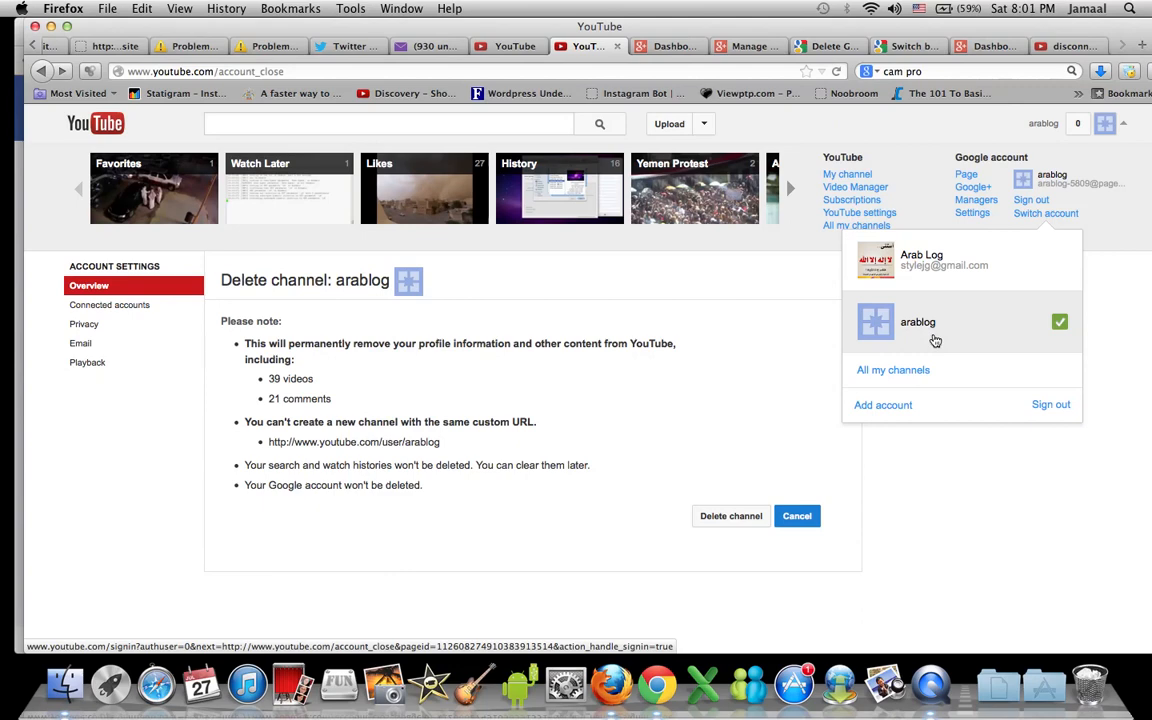
pyautogui.moveTo(864, 335)
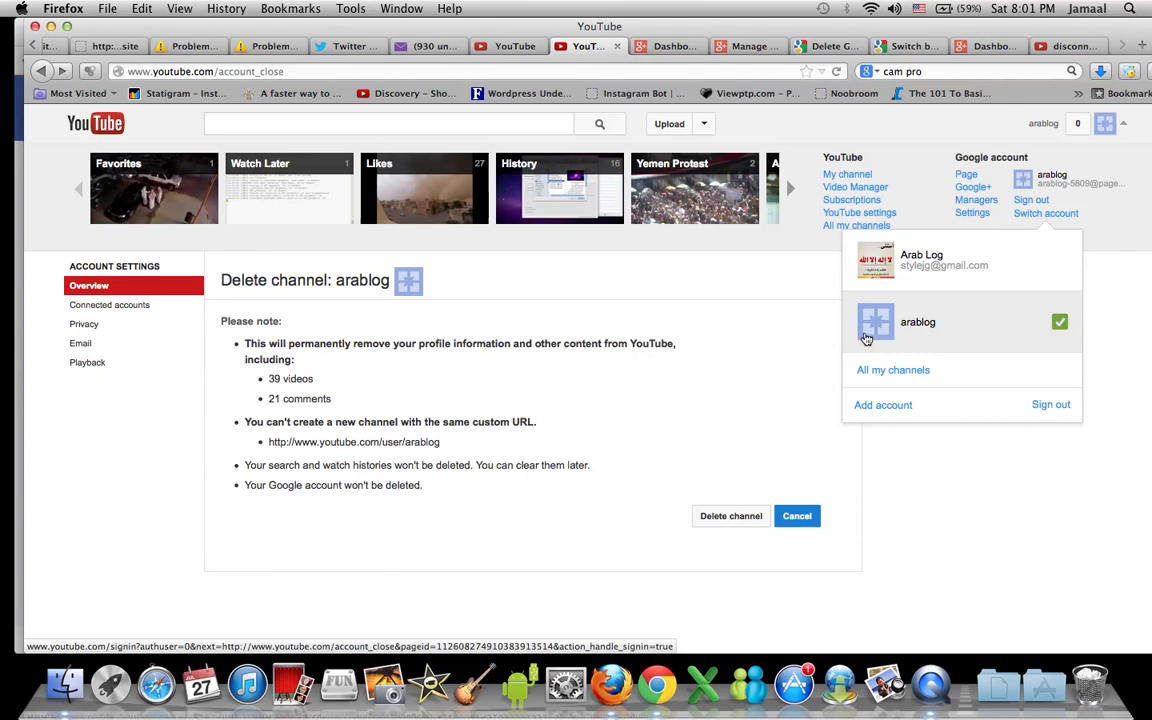
pyautogui.moveTo(889, 328)
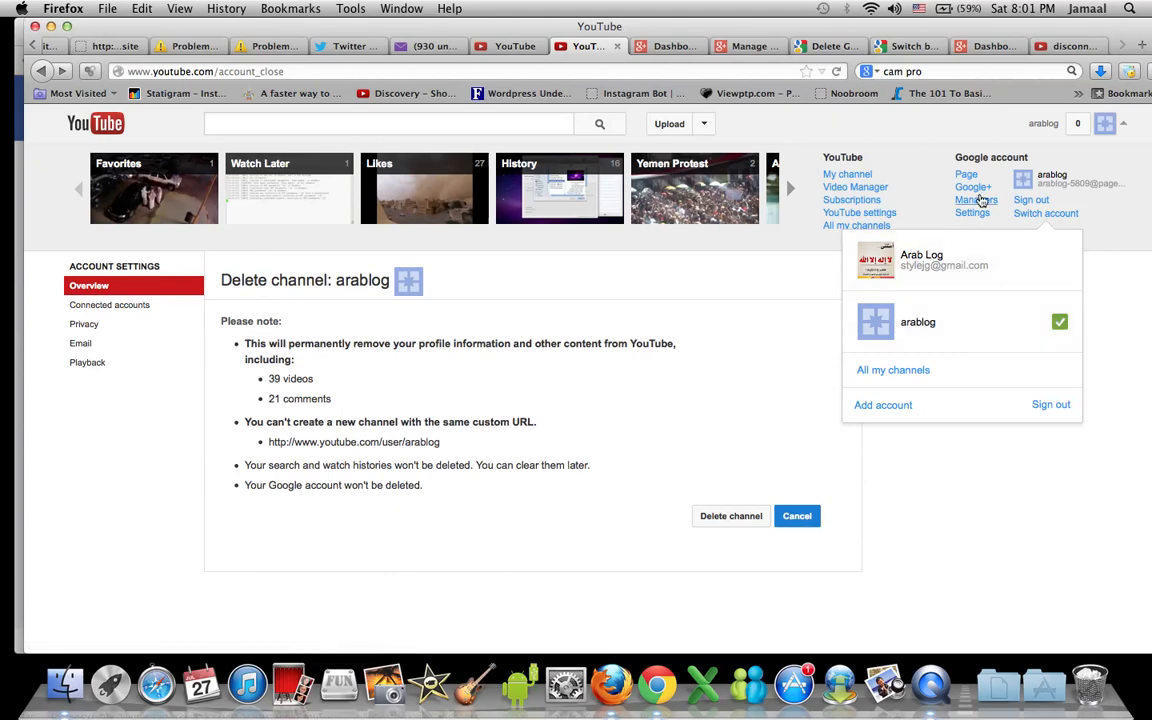
pyautogui.moveTo(971, 187)
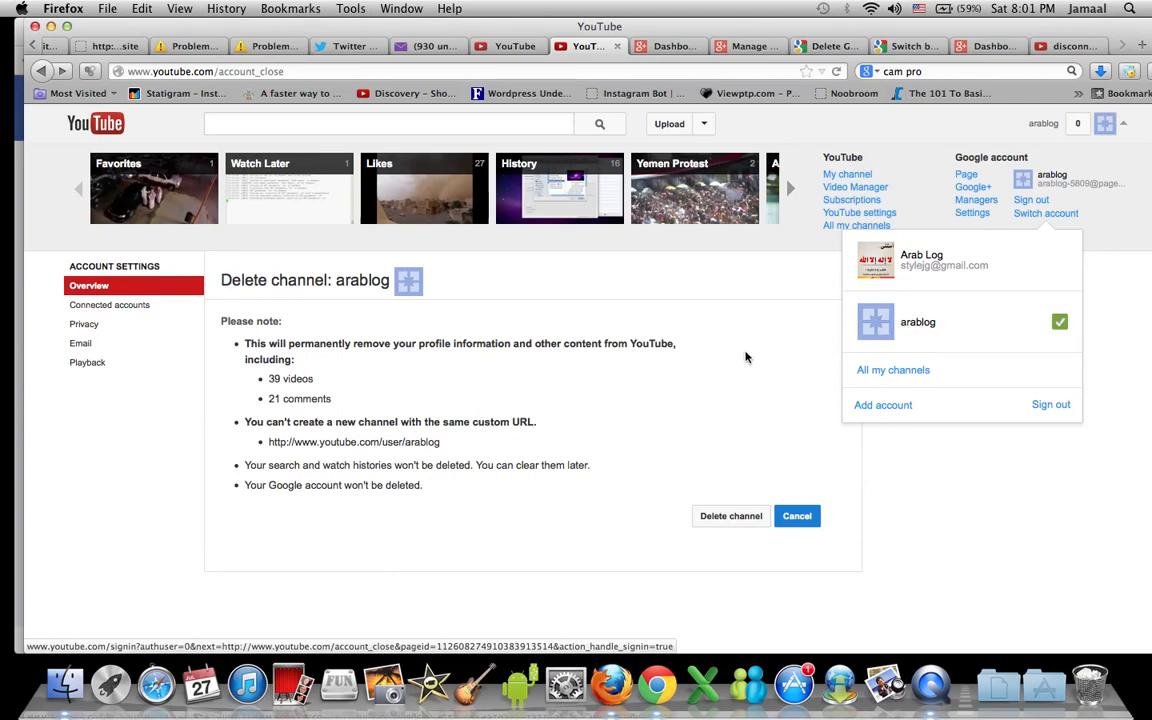
# Close the channel list and highlight the '39 videos' deletion warning.
pyautogui.click(747, 358)
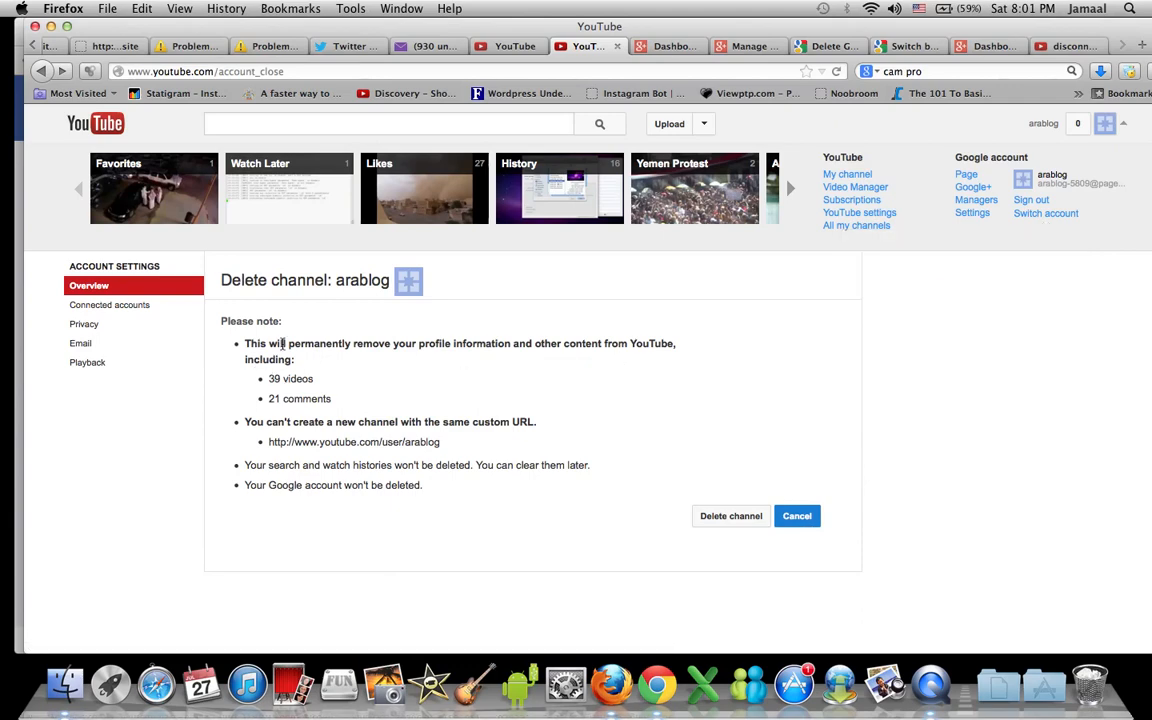
pyautogui.moveTo(289, 343); pyautogui.dragTo(433, 343)
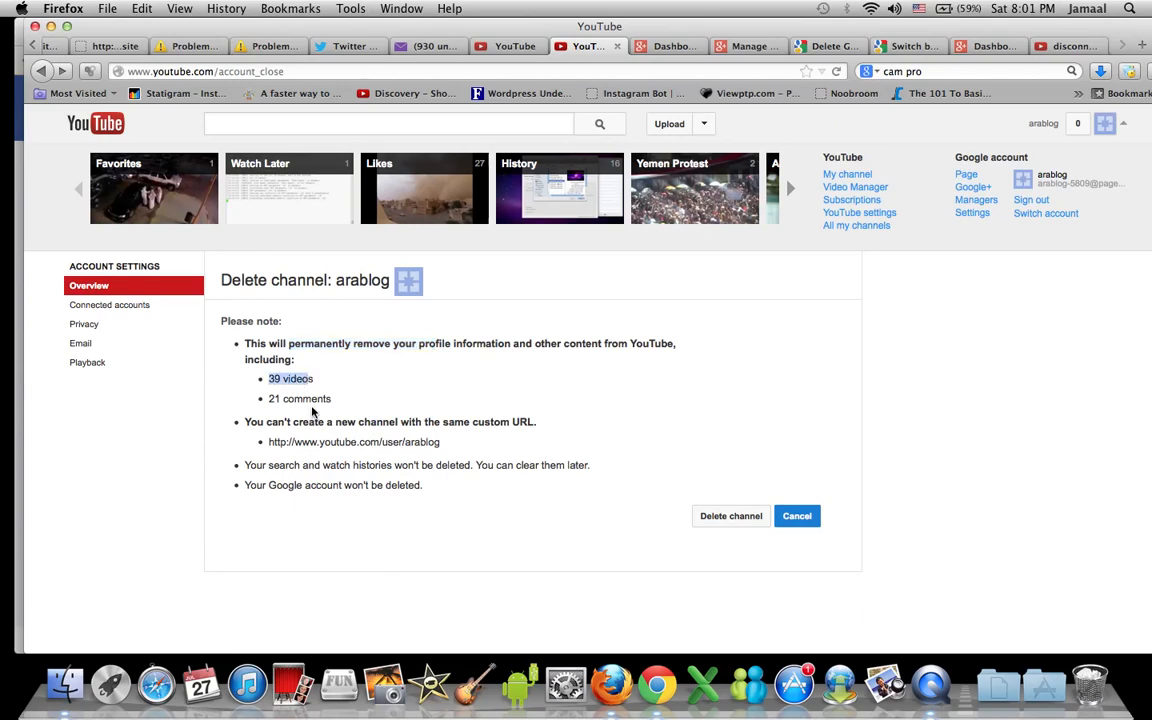
pyautogui.moveTo(303, 403)
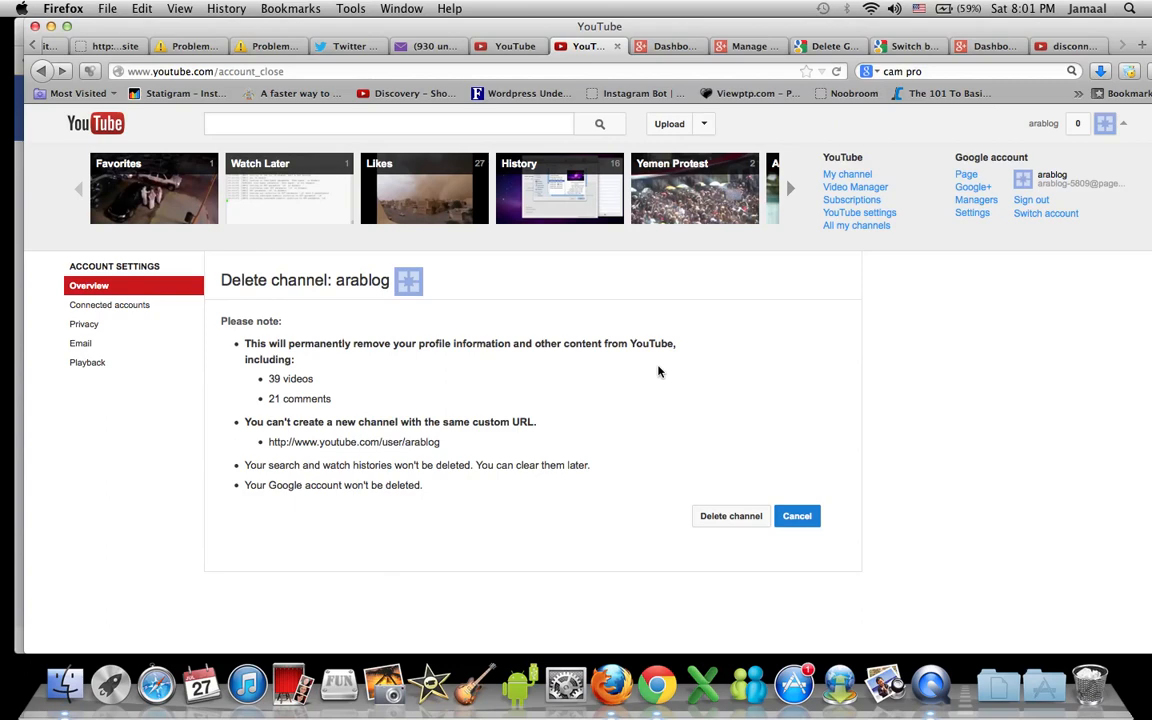
pyautogui.moveTo(996, 44)
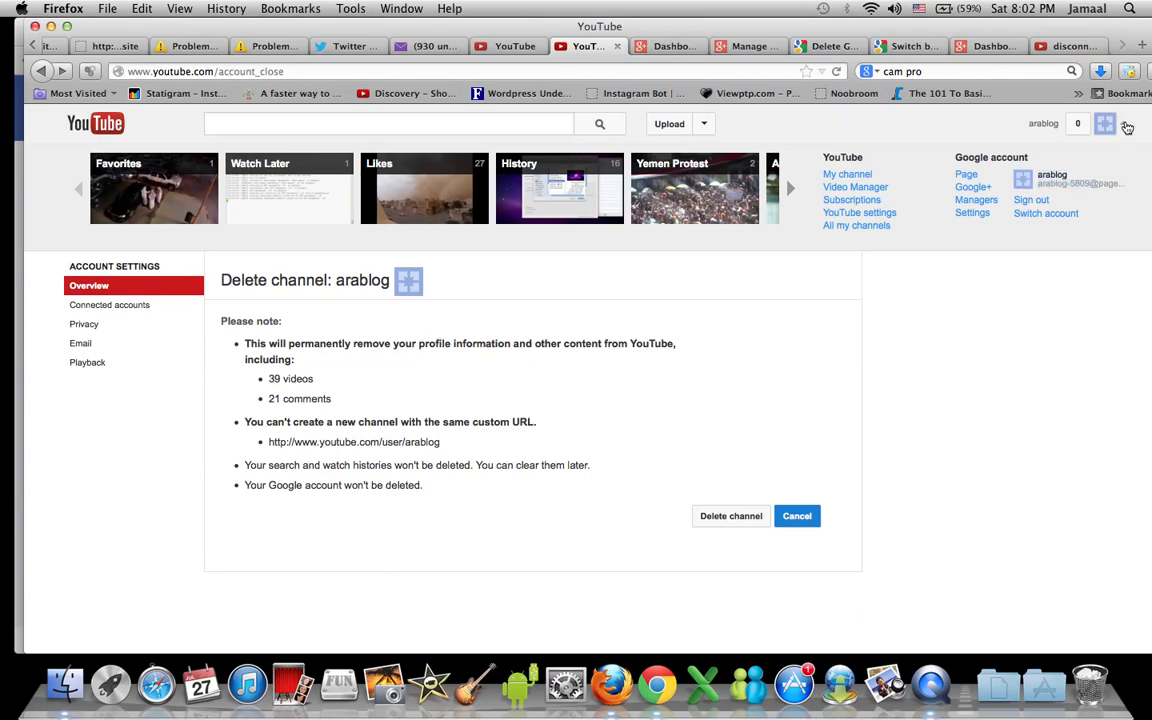
pyautogui.click(1043, 214)
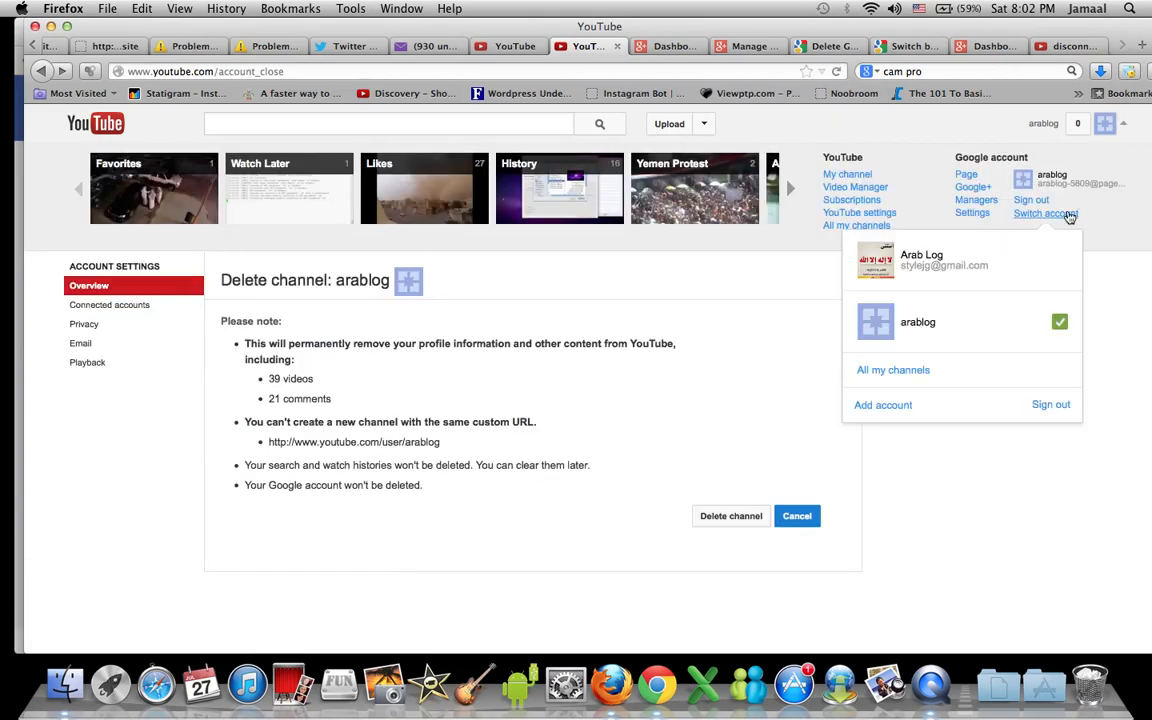
pyautogui.moveTo(968, 278)
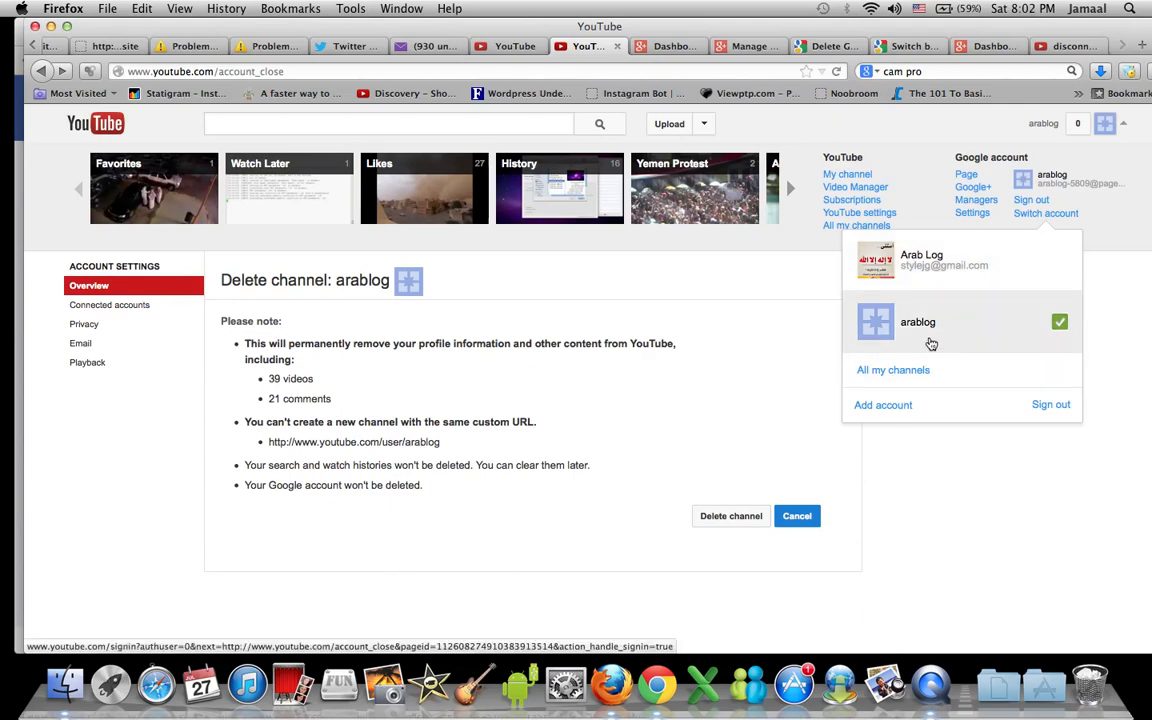
pyautogui.moveTo(887, 325)
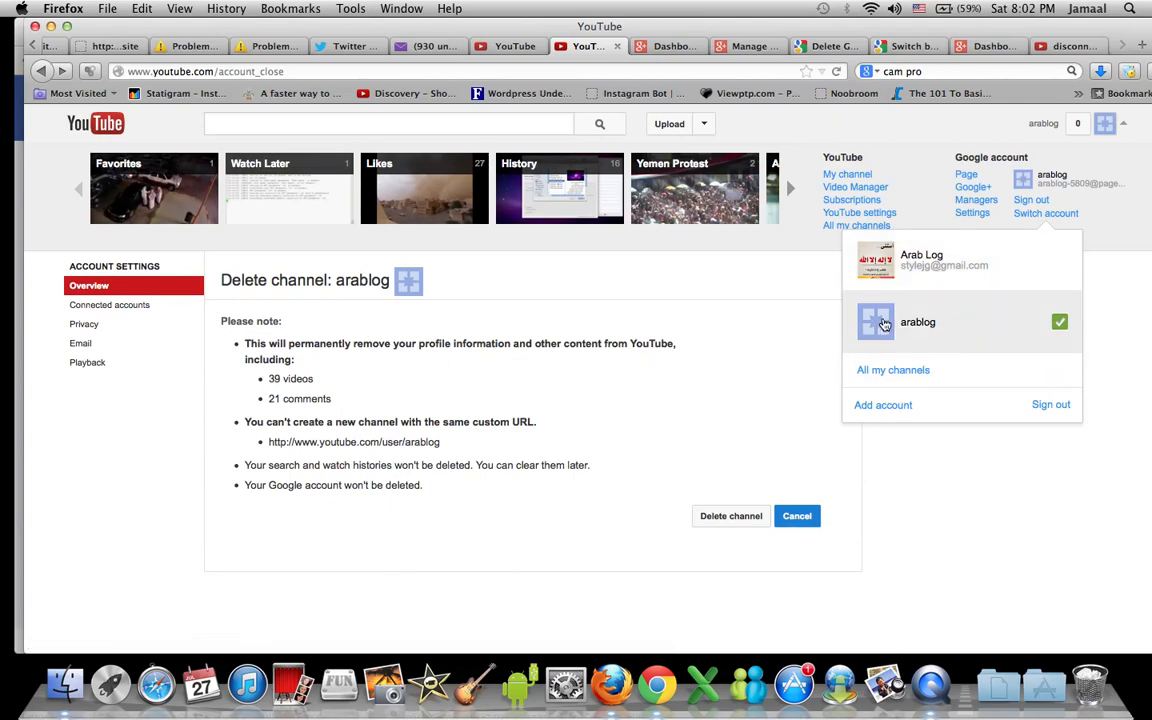
pyautogui.moveTo(998, 265)
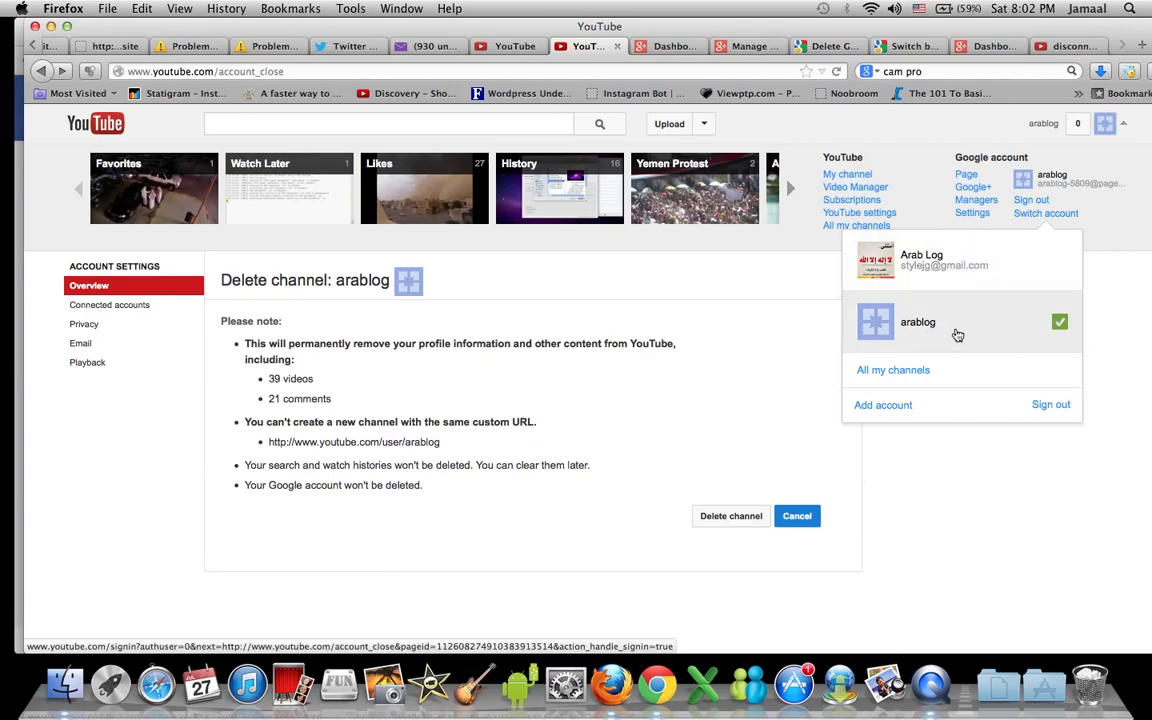
pyautogui.moveTo(938, 335)
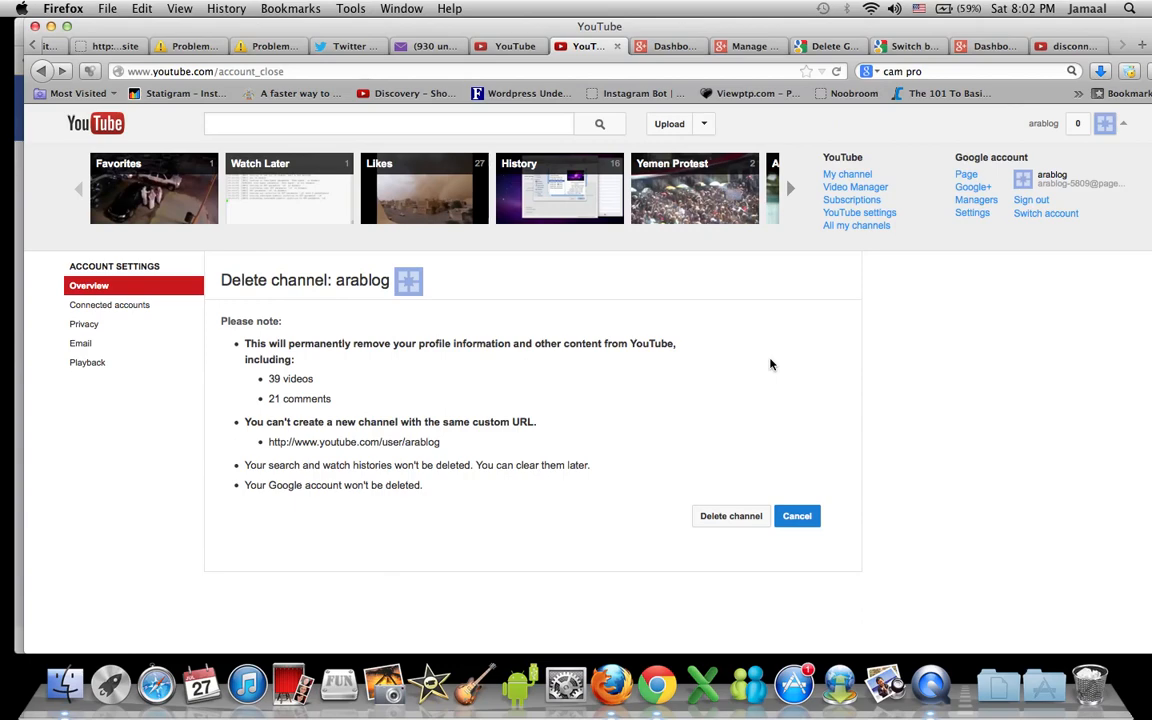
pyautogui.moveTo(484, 449)
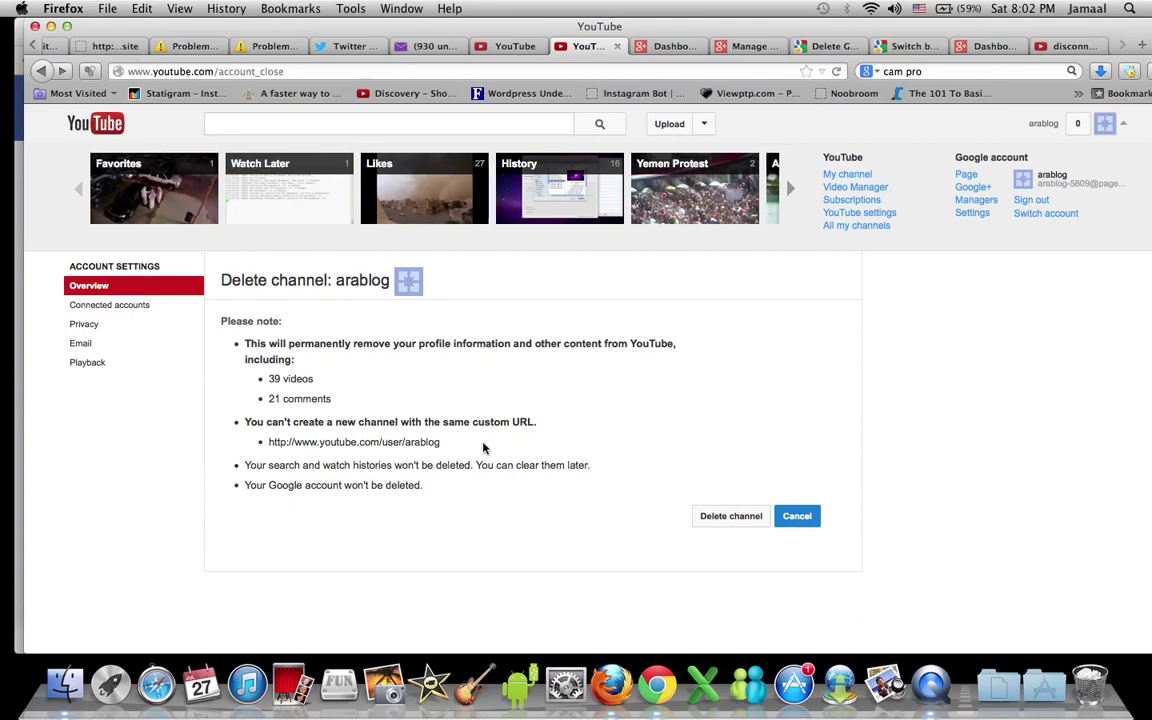